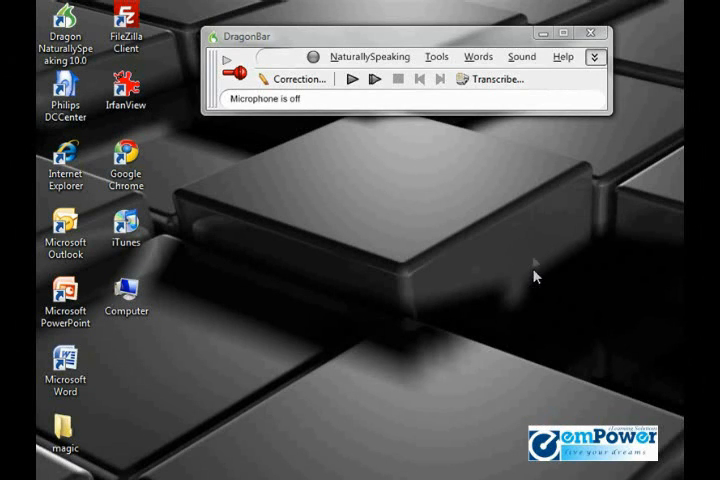
# Step: Reveal the Command Browser entry under the DragonBar Tools menu
pyautogui.click(436, 56)
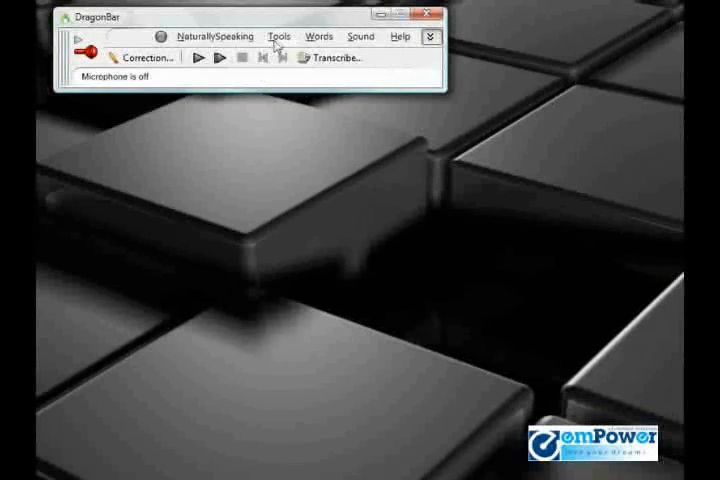
pyautogui.click(280, 36)
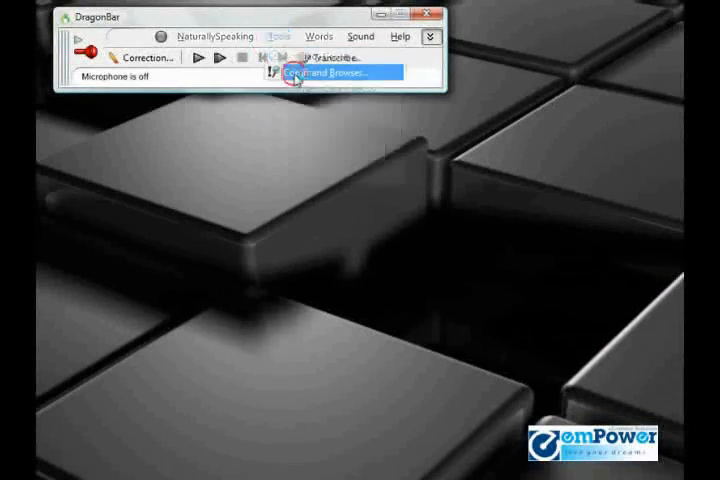